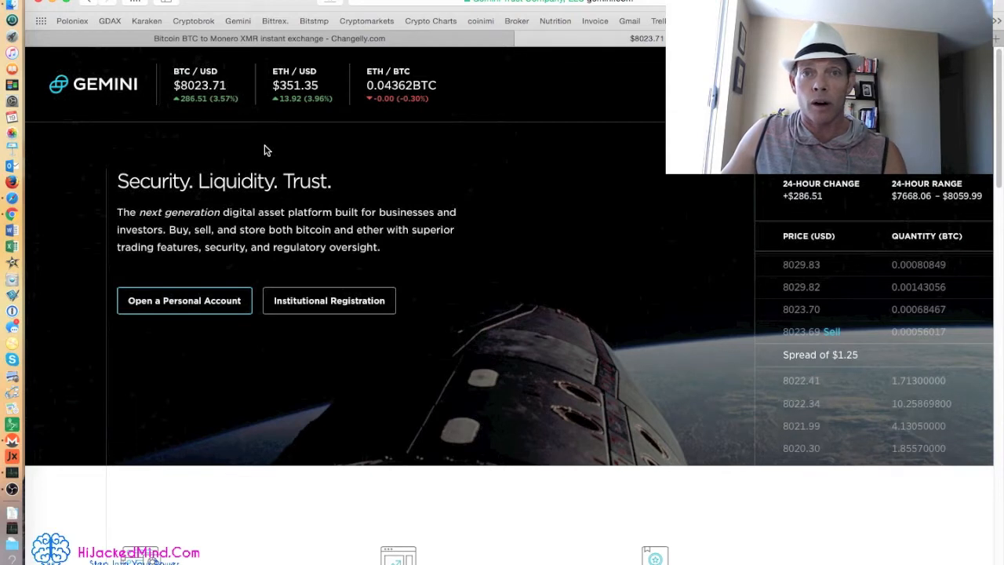
pyautogui.moveTo(494, 193)
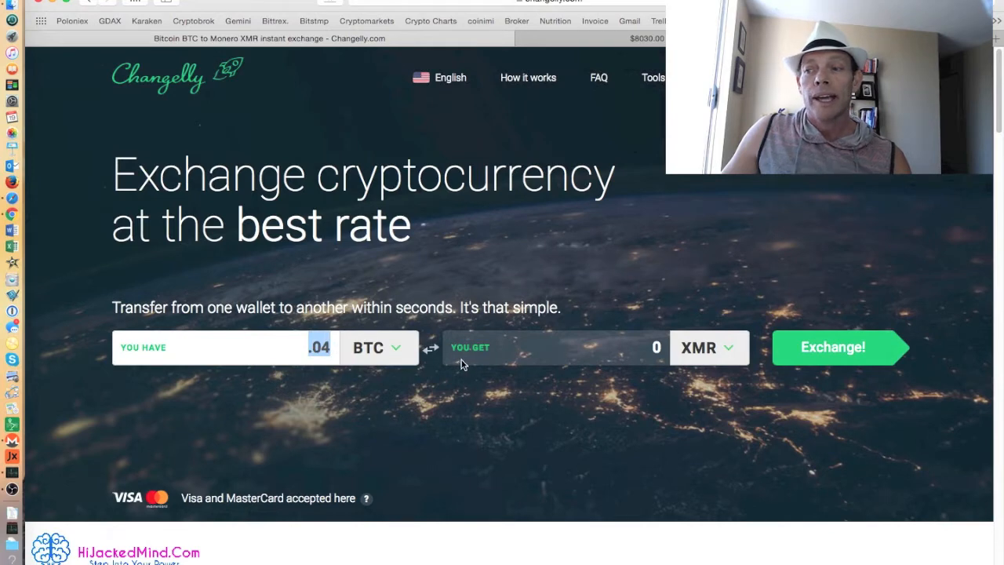
# Step: Review the receivable currency list and keep Monero as the currency to receive
pyautogui.click(705, 348)
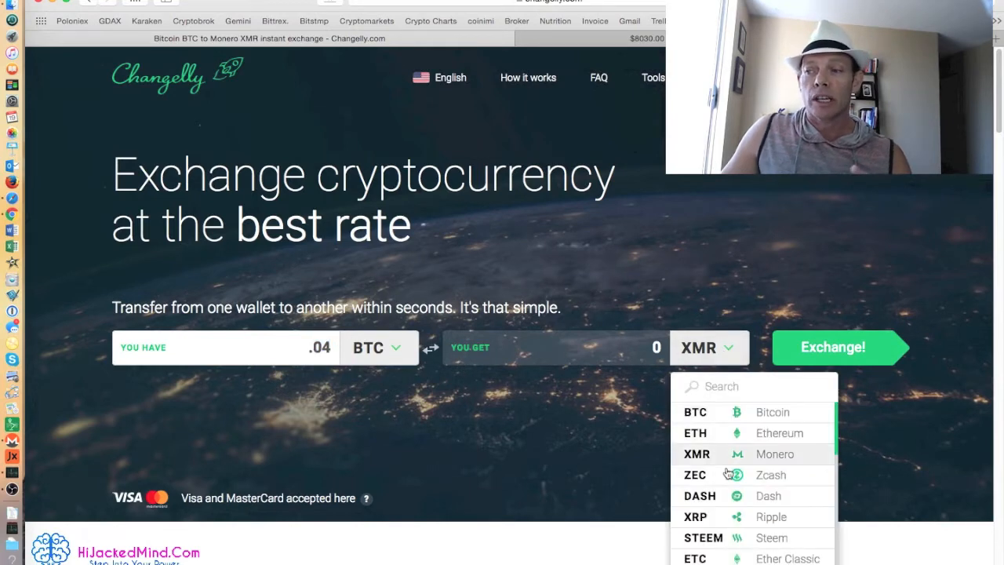
pyautogui.scroll(-3)
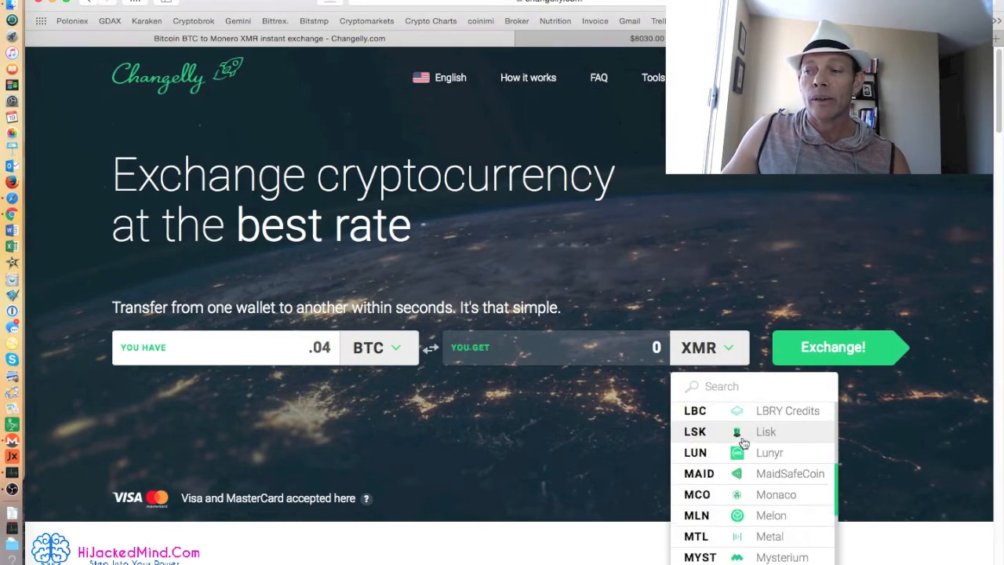
pyautogui.scroll(3)
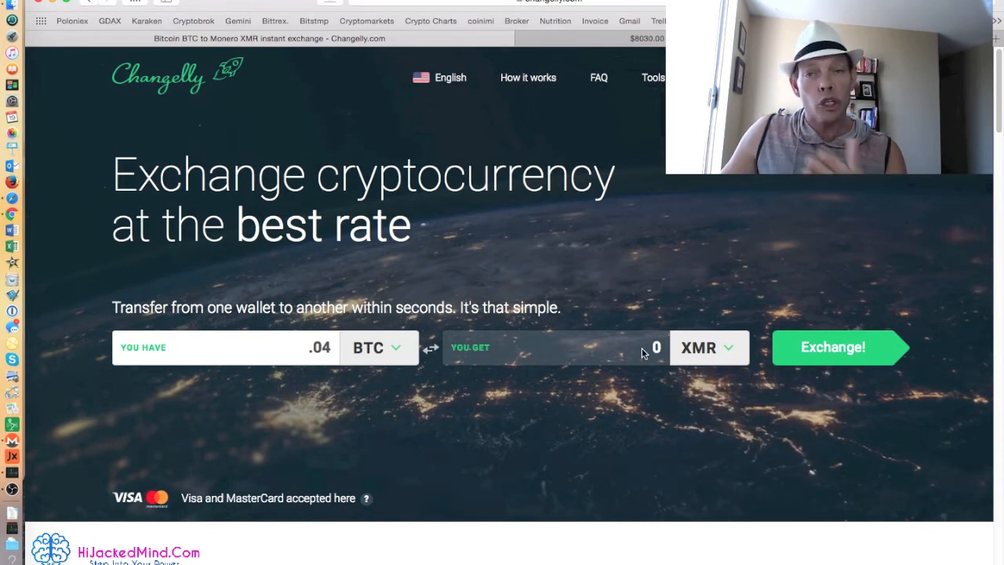
pyautogui.click(707, 347)
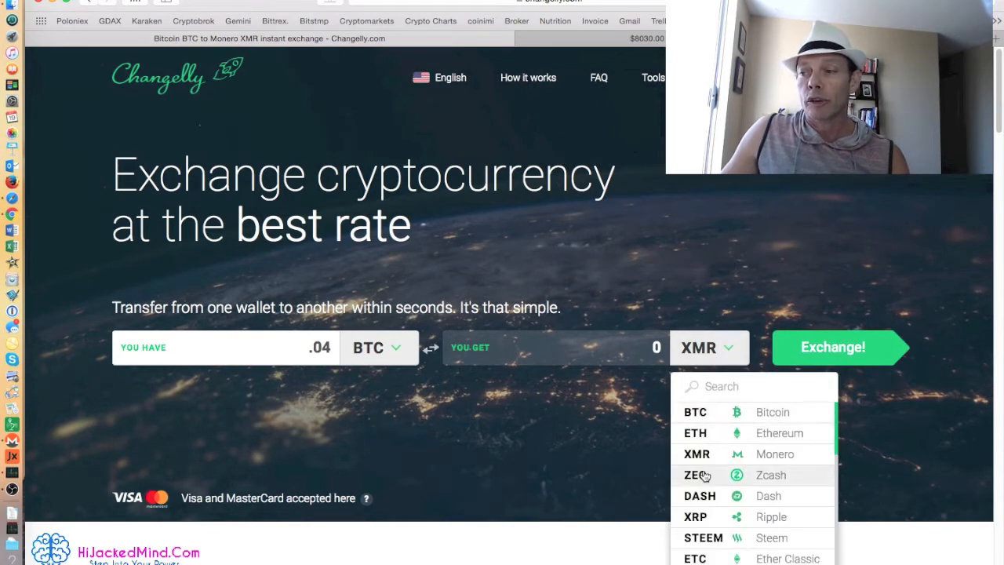
pyautogui.click(694, 474)
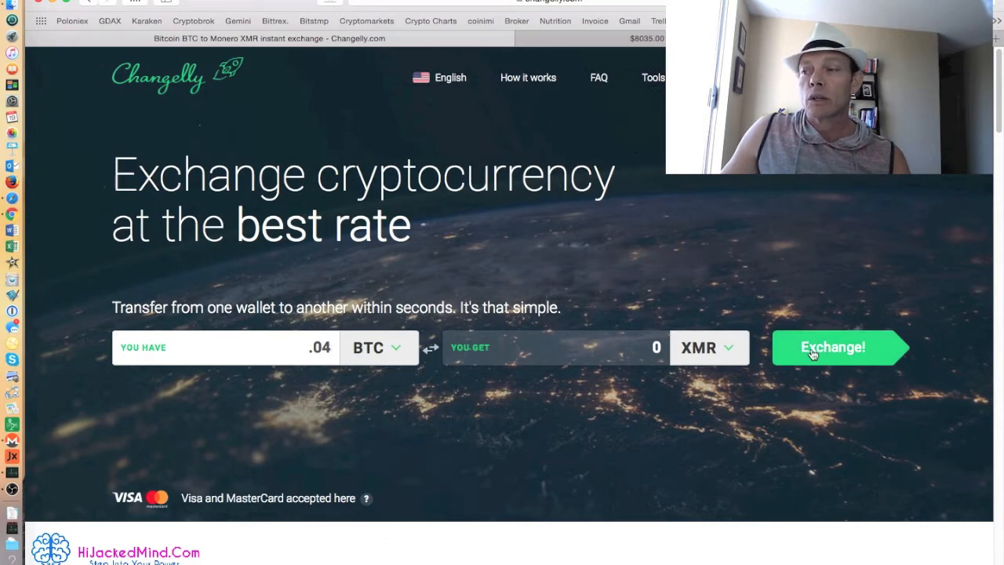
# Step: Start the BTC to XMR exchange and continue as a new user
pyautogui.click(833, 347)
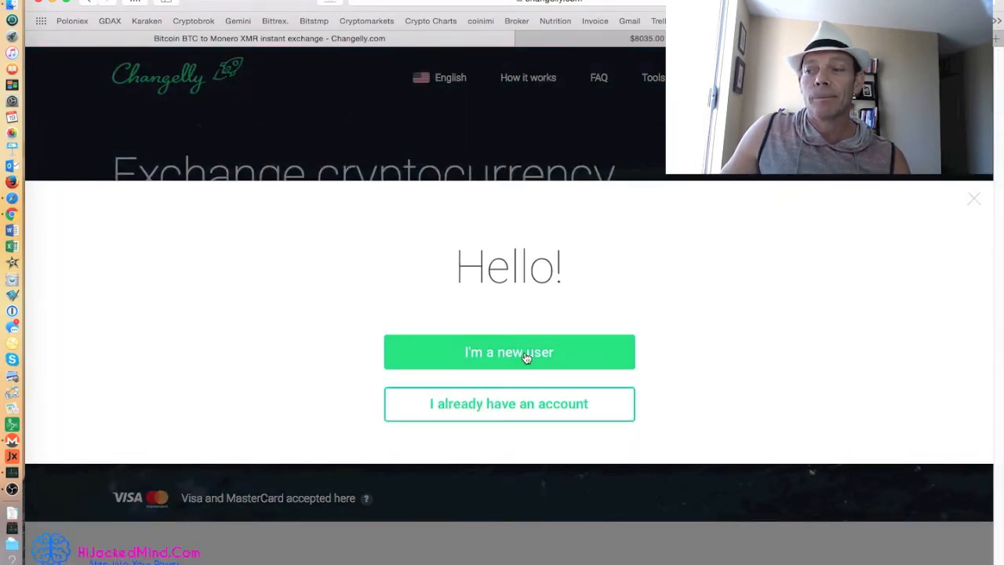
pyautogui.click(509, 351)
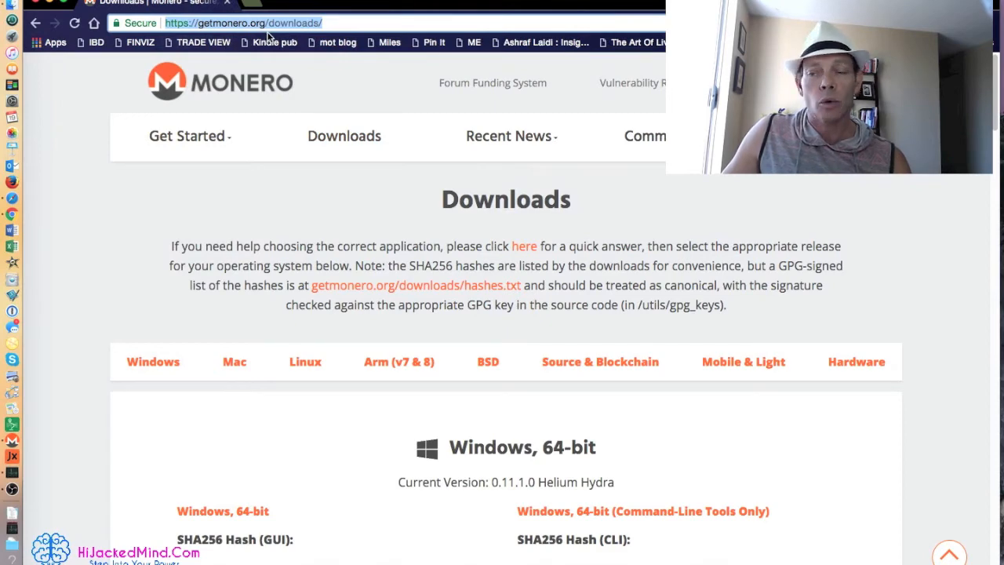
# Step: Scroll the Downloads page to the Mac OS X 64-bit wallet section with its hashes
pyautogui.scroll(-3)
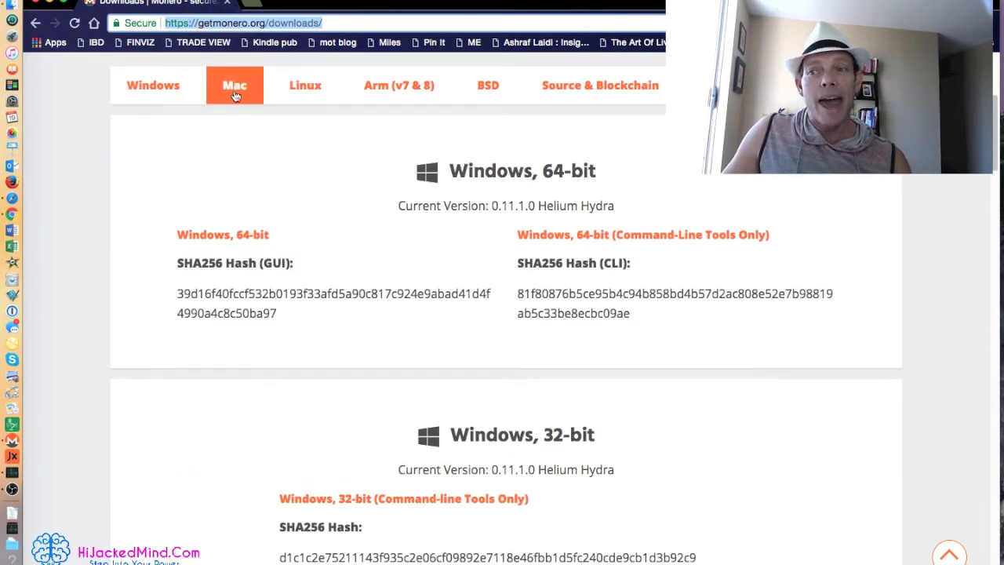
pyautogui.scroll(-3)
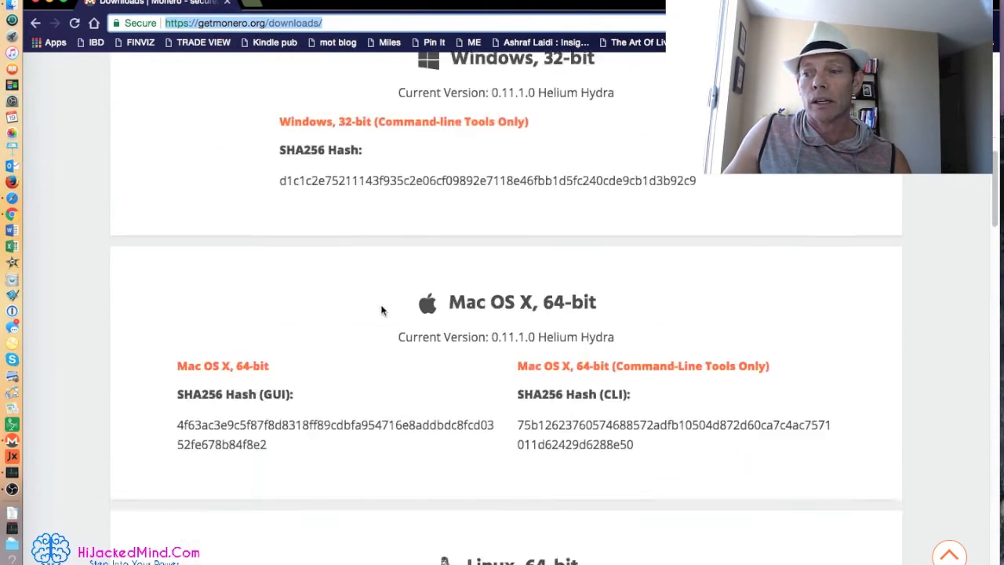
pyautogui.scroll(-3)
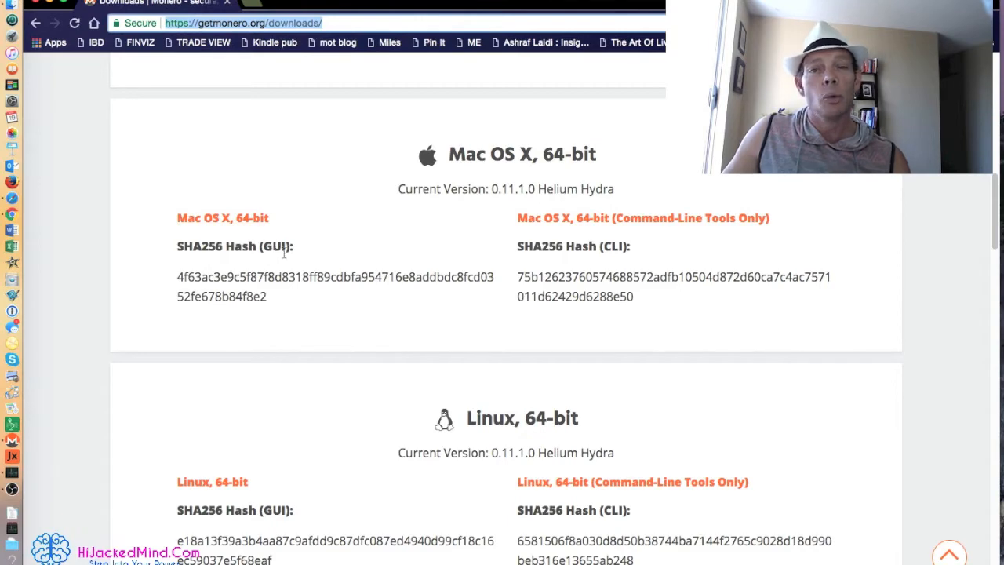
pyautogui.moveTo(314, 267)
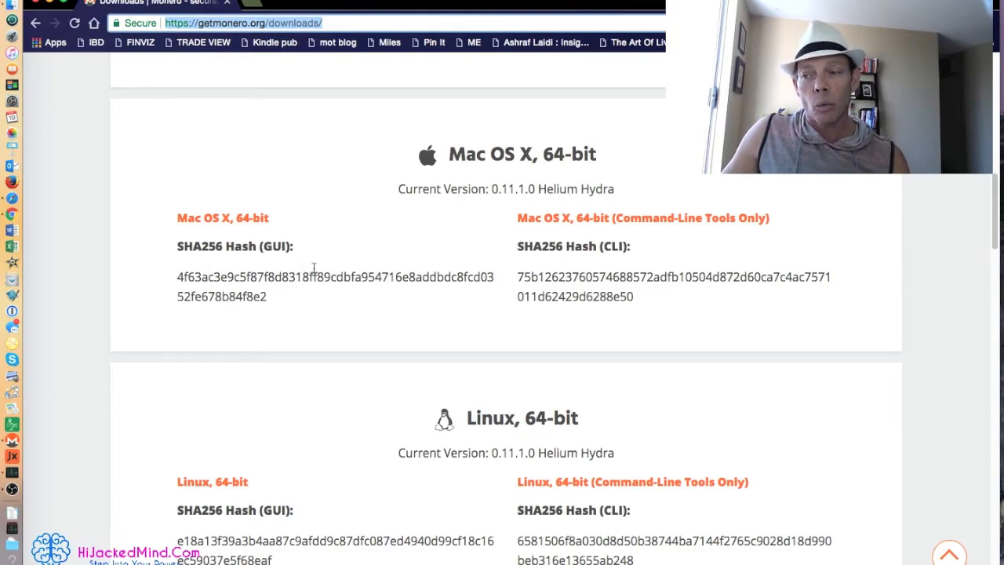
pyautogui.moveTo(527, 269)
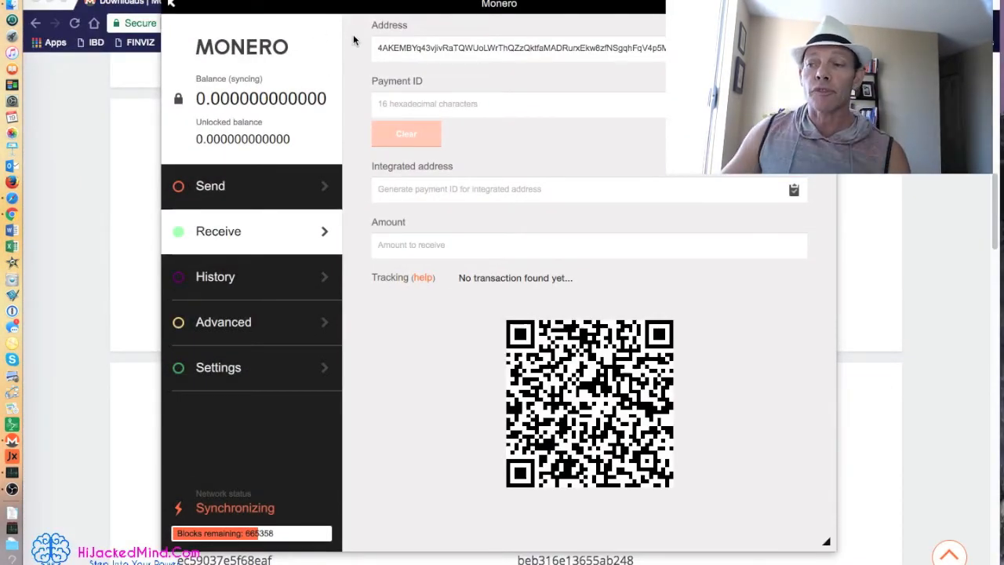
pyautogui.moveTo(23, 31)
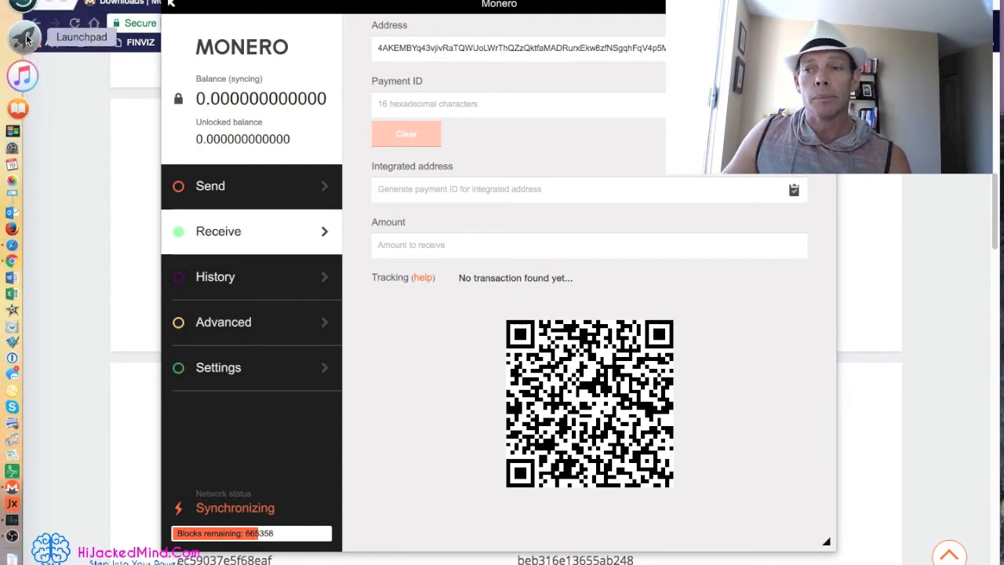
pyautogui.moveTo(23, 88)
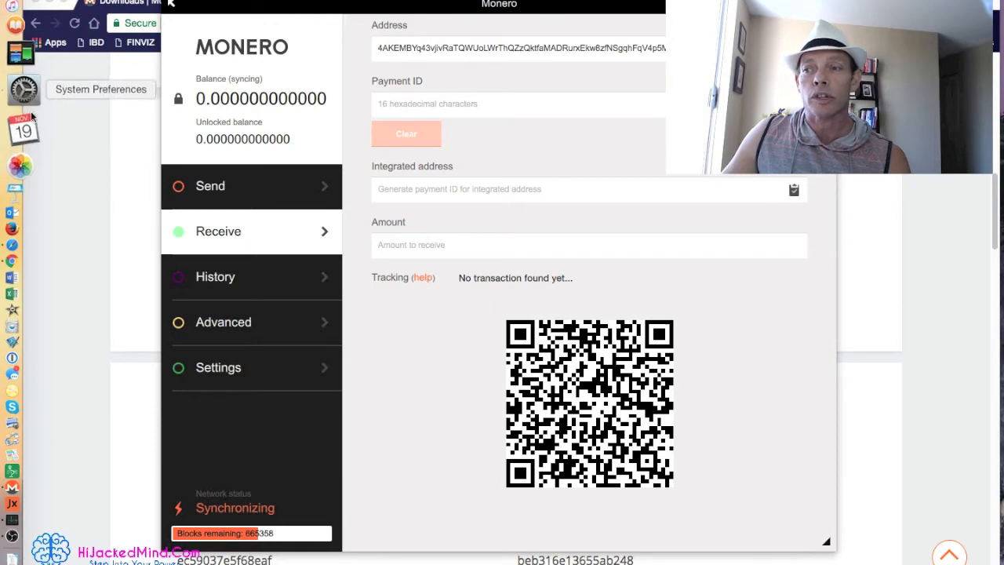
# Step: Check Security & Privacy allows apps from anywhere, then close System Preferences
pyautogui.click(23, 89)
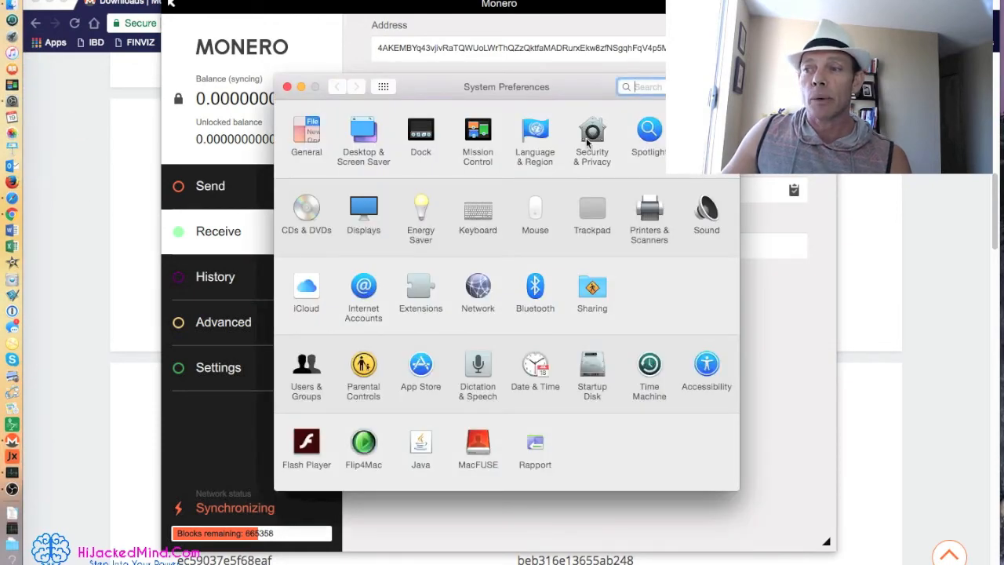
pyautogui.click(592, 129)
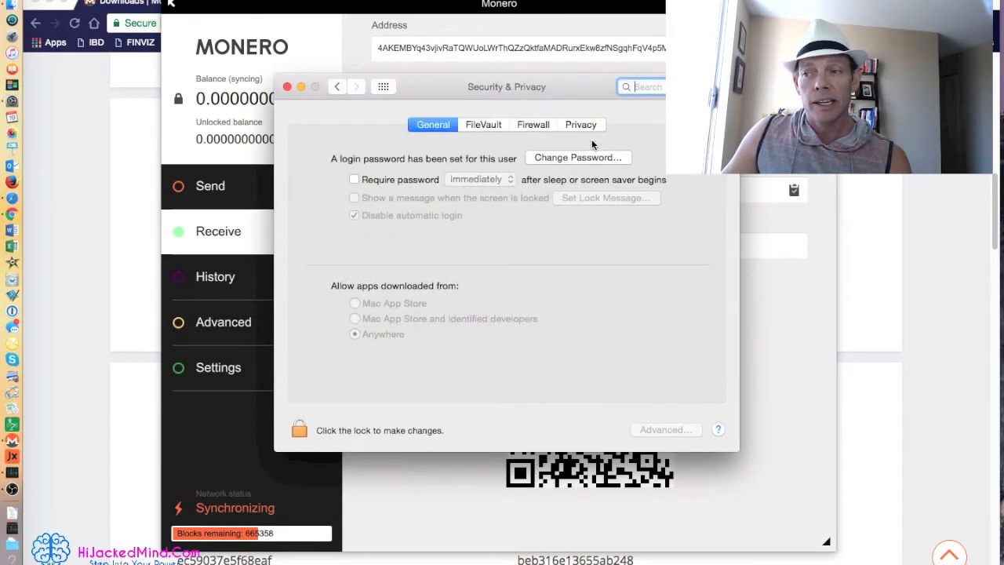
pyautogui.moveTo(334, 298)
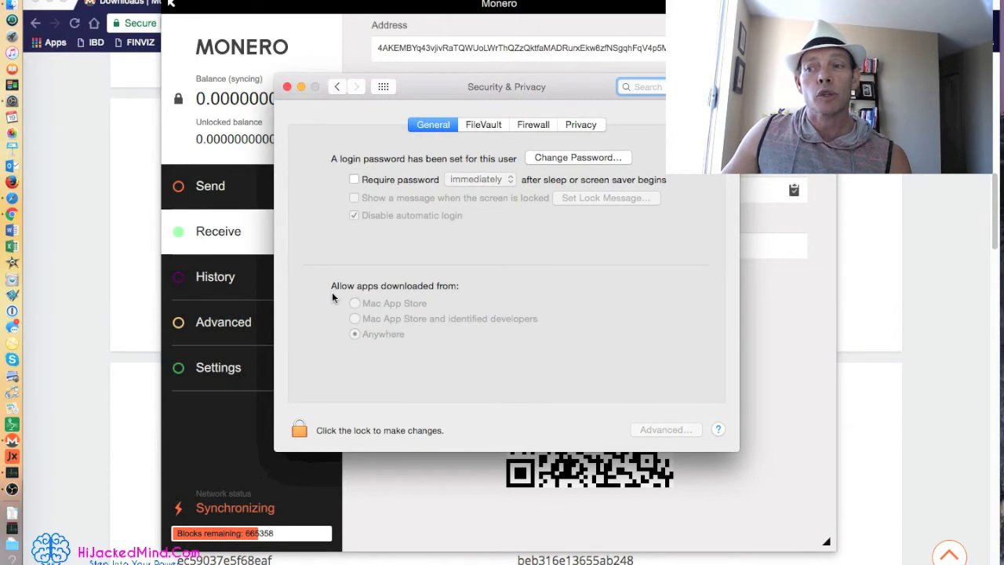
pyautogui.moveTo(372, 294)
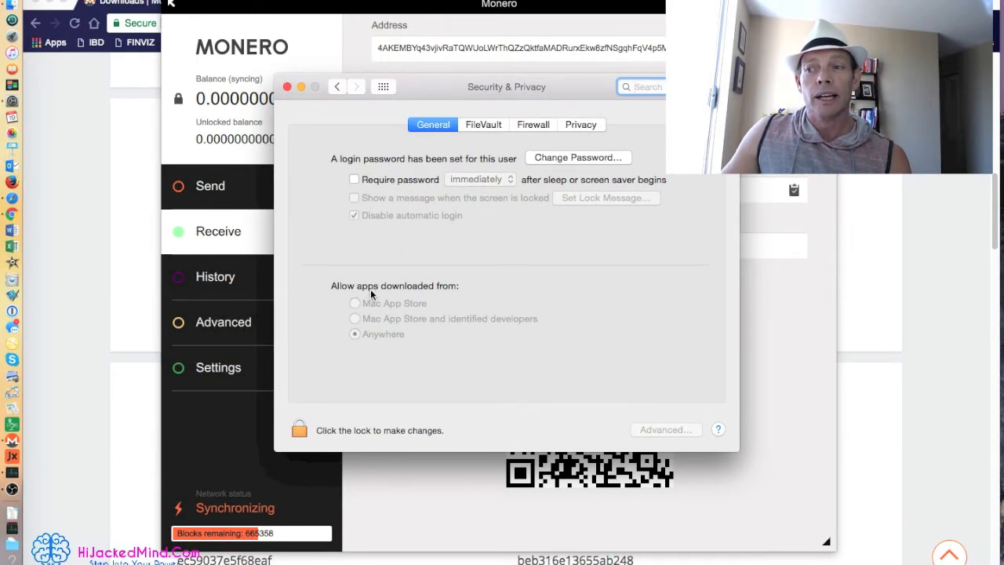
pyautogui.moveTo(372, 315)
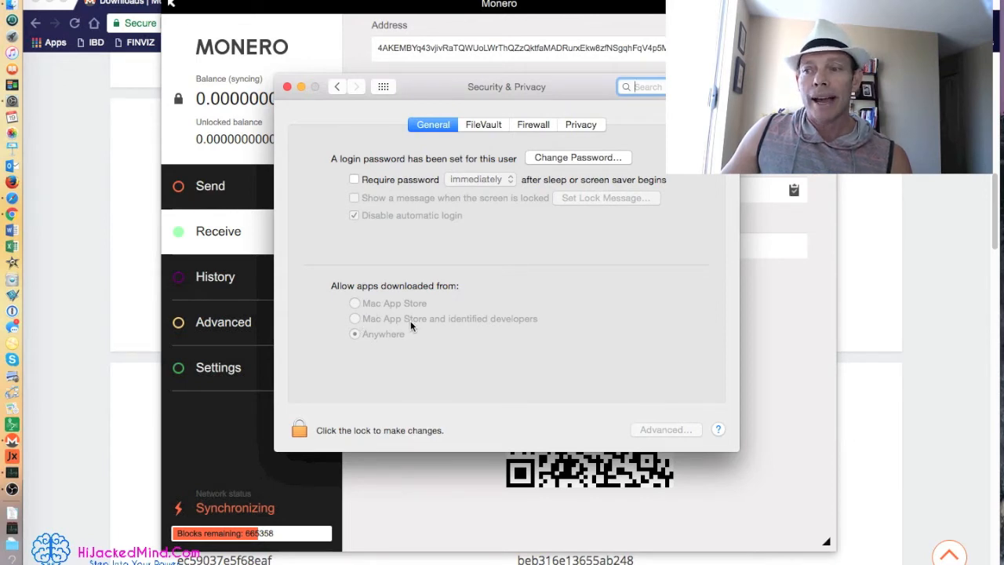
pyautogui.moveTo(481, 332)
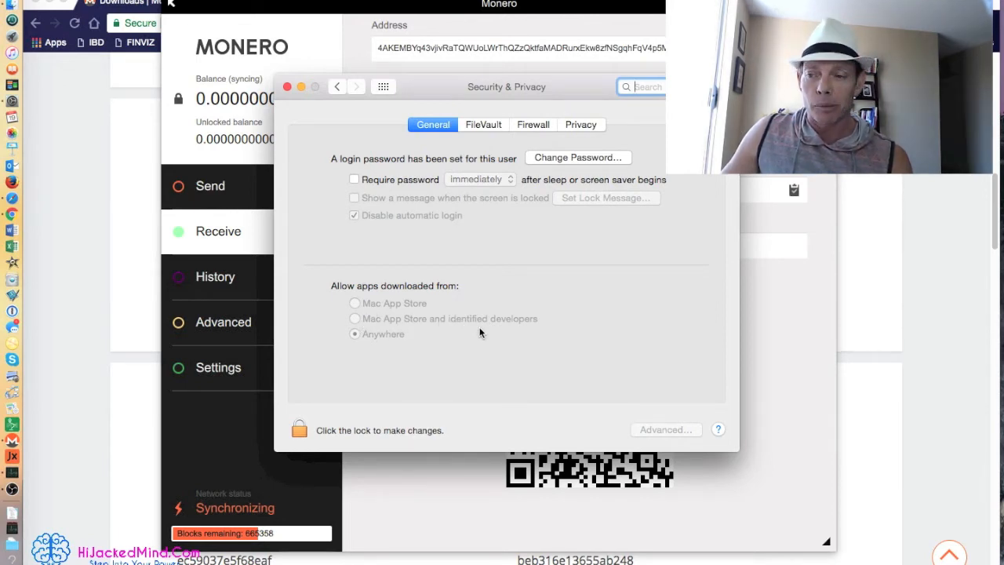
pyautogui.moveTo(453, 270)
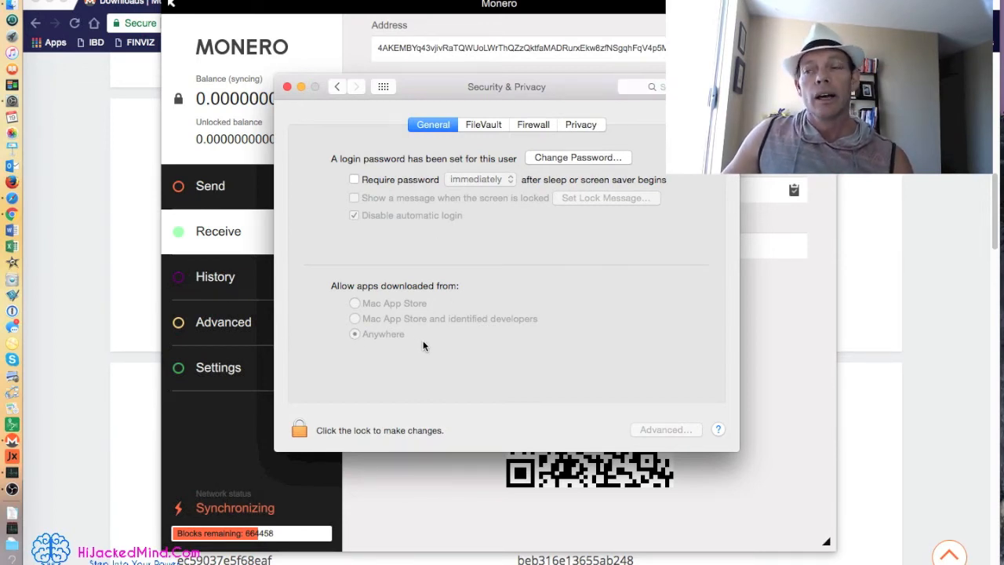
pyautogui.moveTo(309, 117)
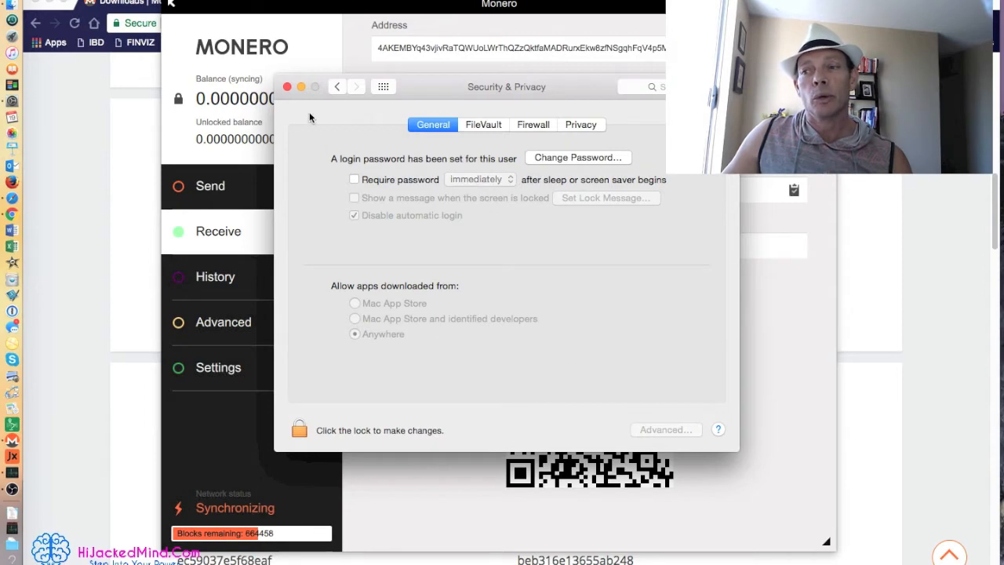
pyautogui.click(287, 86)
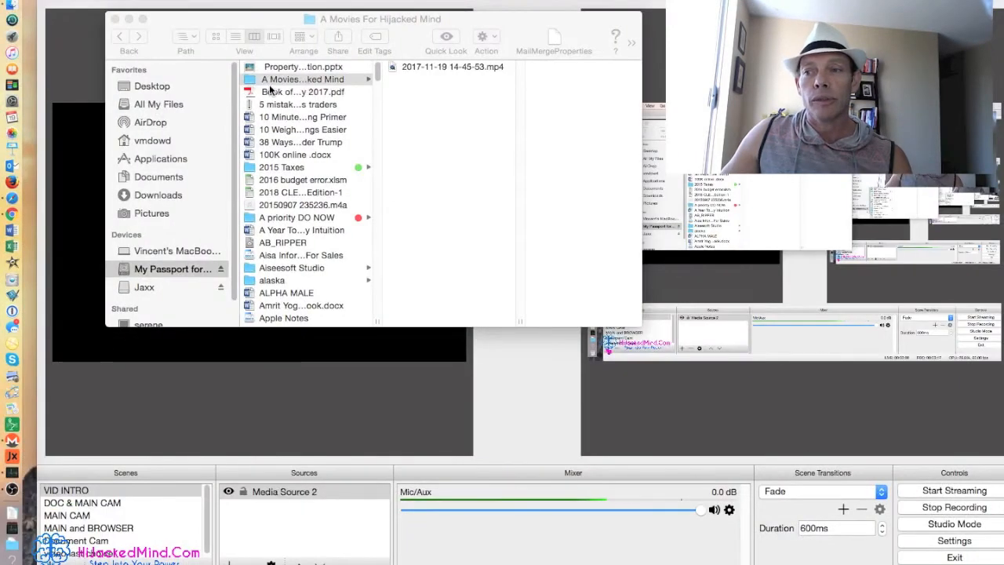
# Step: Bring up the context menu of monero-wallet-gui in the Downloads folder
pyautogui.scroll(-3)
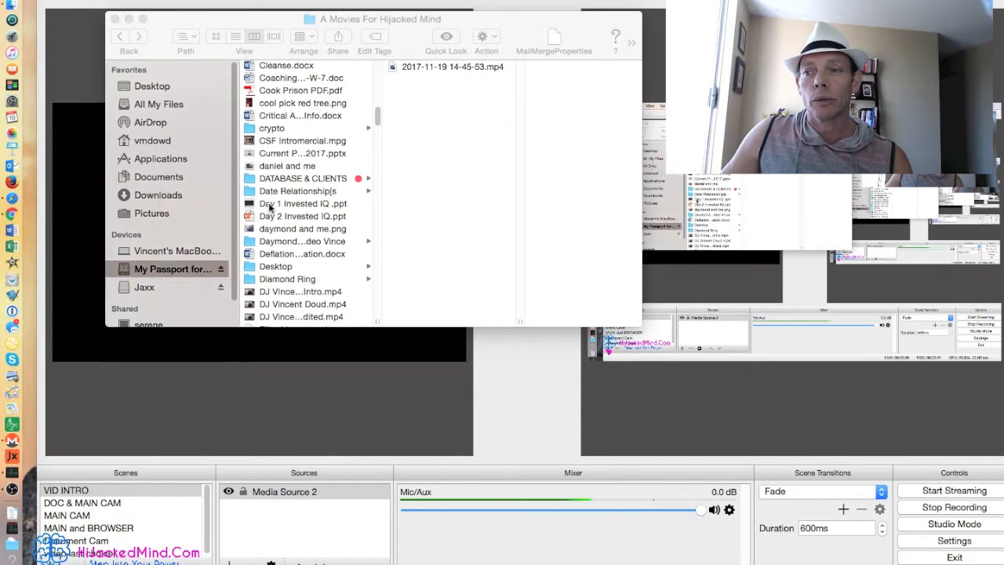
pyautogui.click(158, 194)
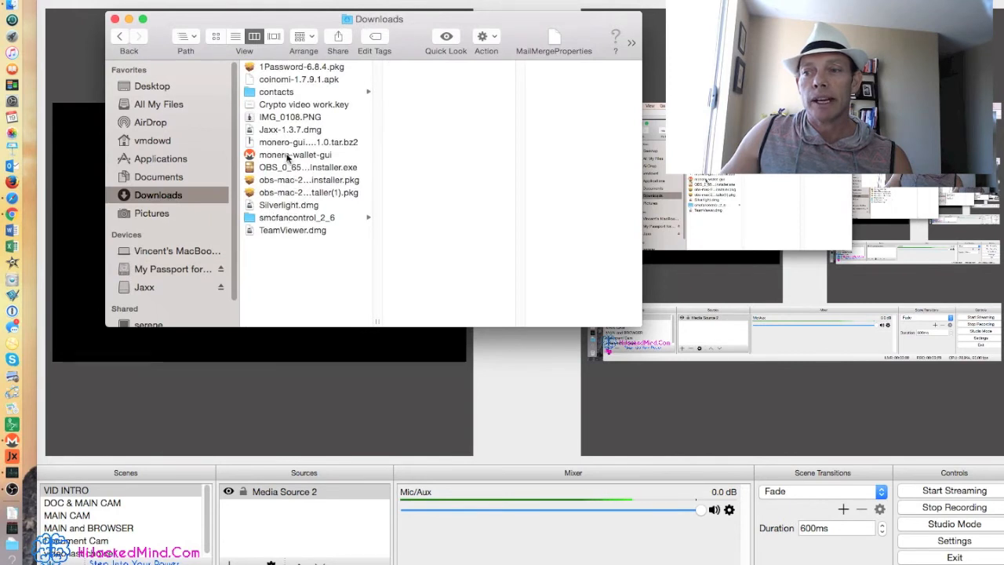
pyautogui.rightClick(295, 155)
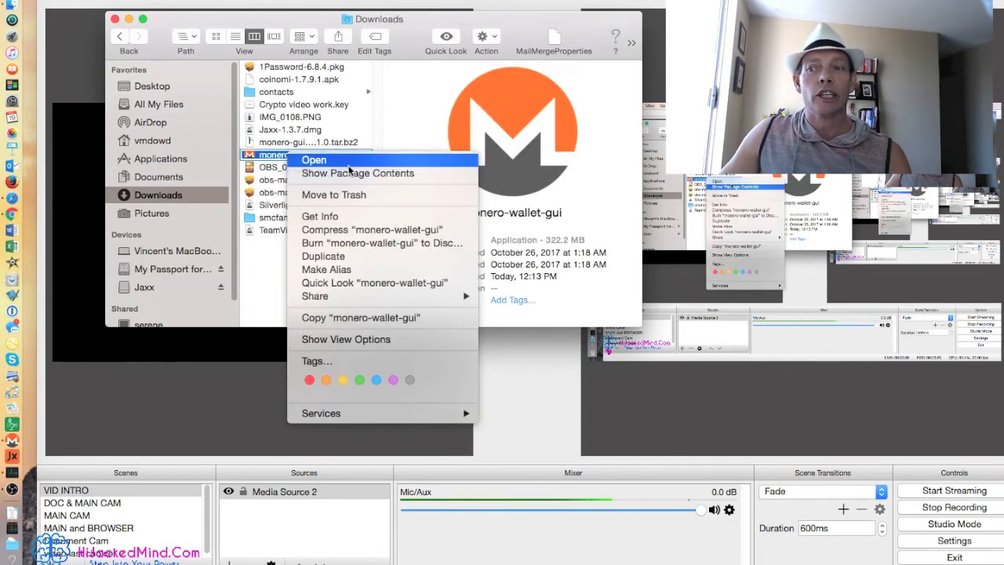
pyautogui.moveTo(420, 194)
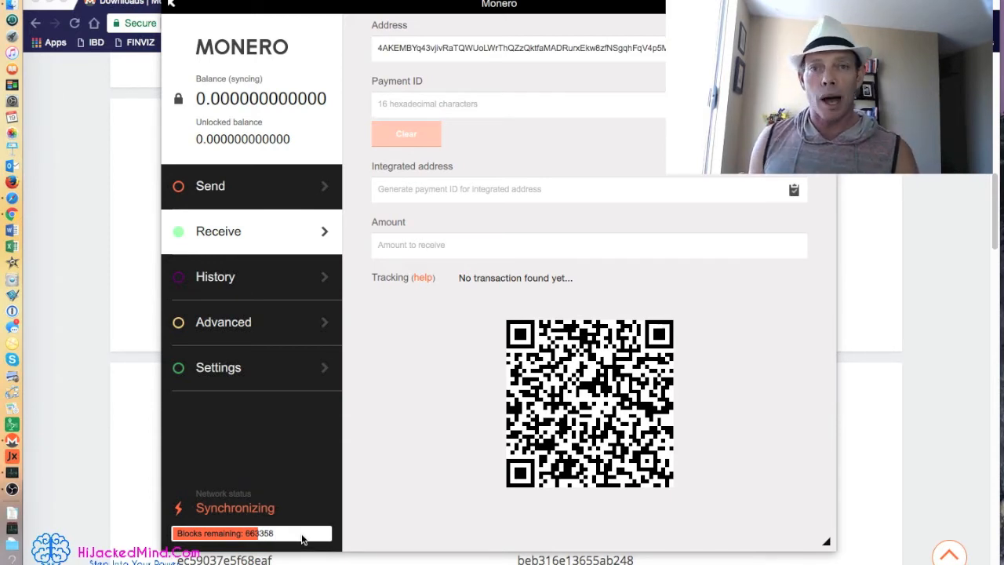
pyautogui.moveTo(371, 269)
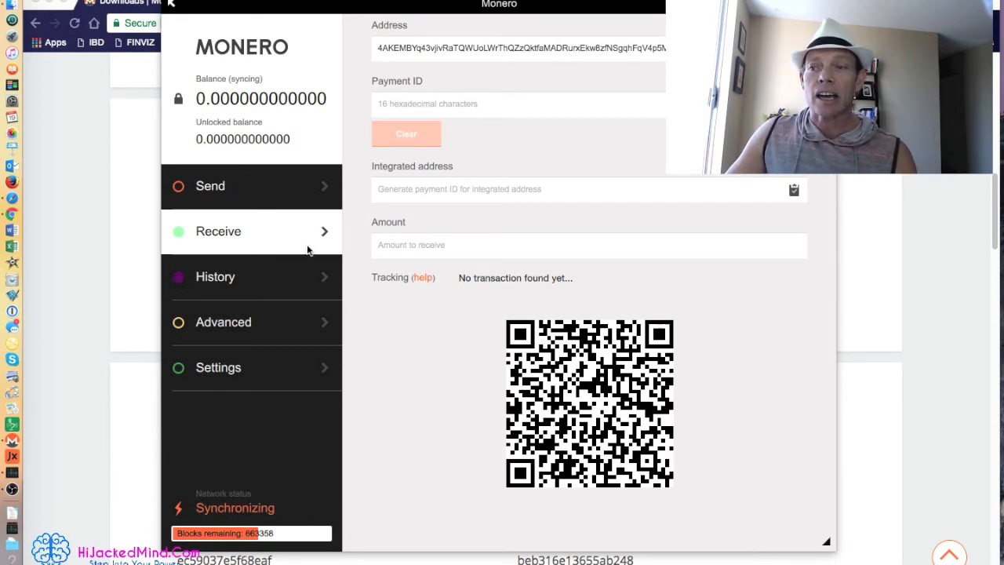
pyautogui.moveTo(360, 103)
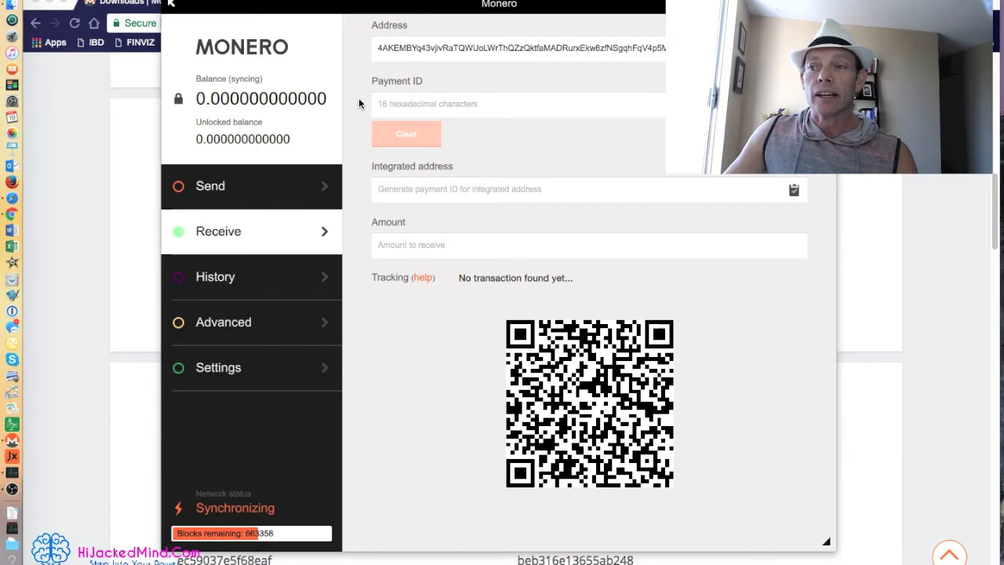
pyautogui.moveTo(420, 163)
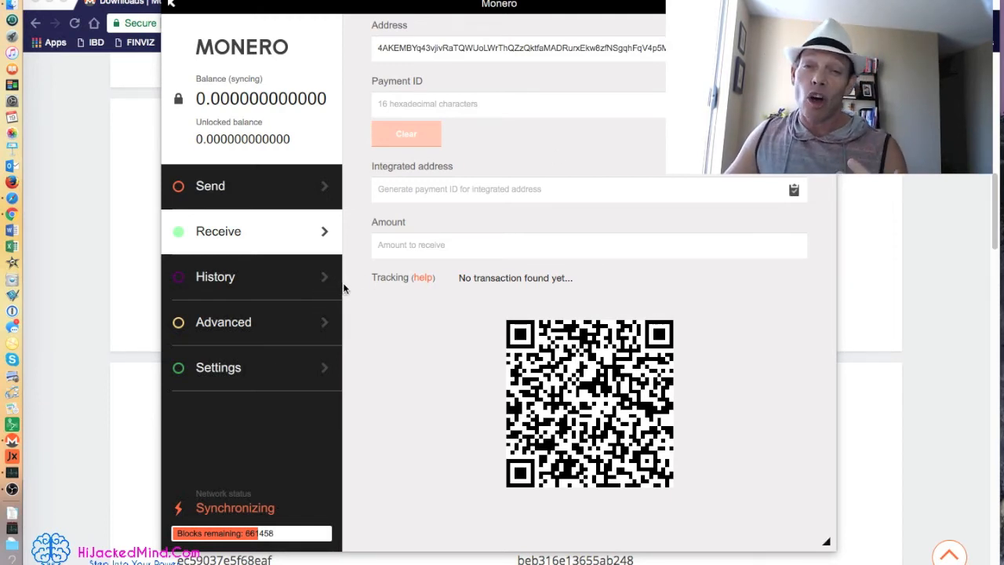
pyautogui.moveTo(416, 392)
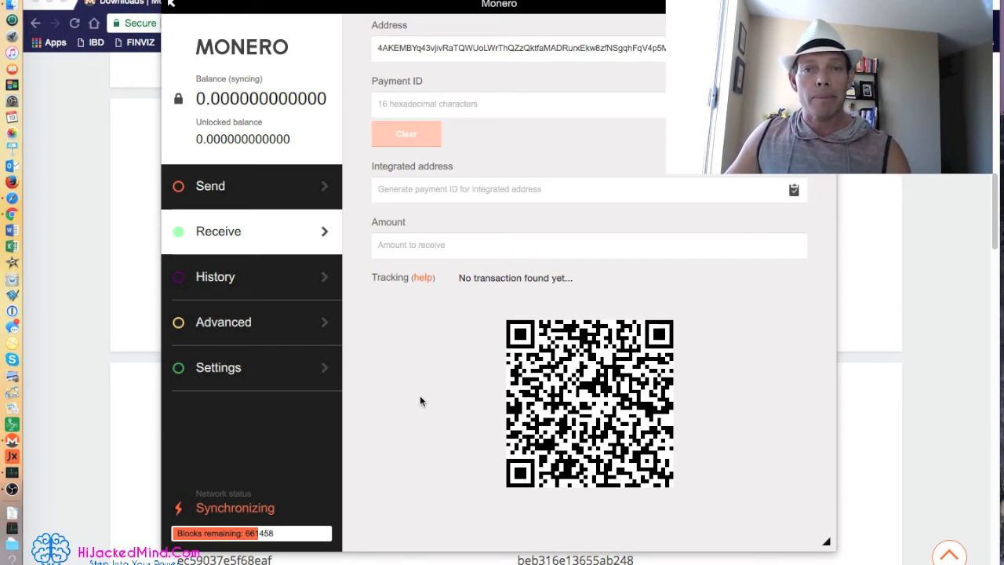
pyautogui.moveTo(373, 257)
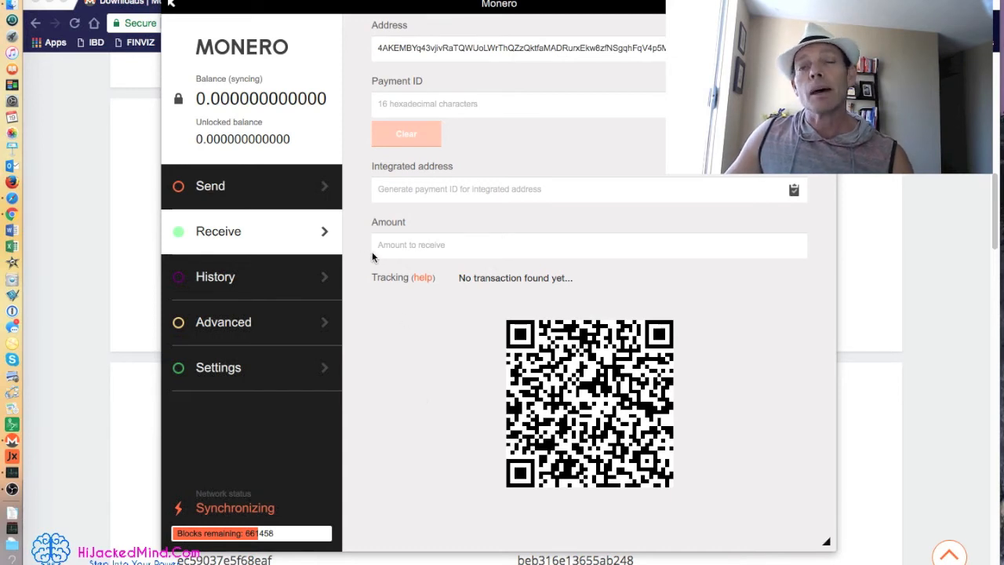
pyautogui.moveTo(396, 282)
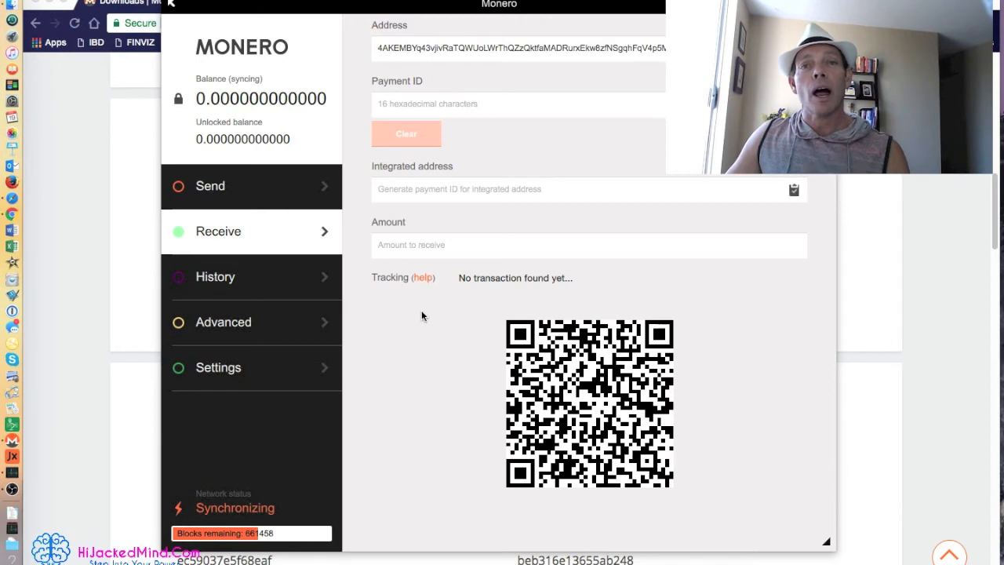
pyautogui.moveTo(430, 316)
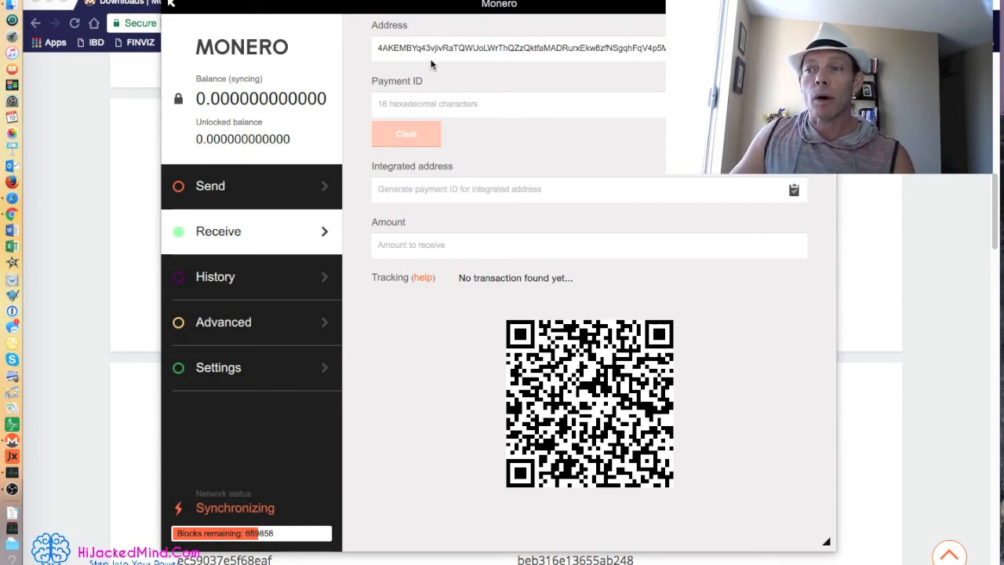
# Step: Select the entire wallet receiving address in the Address field
pyautogui.tripleClick(518, 48)
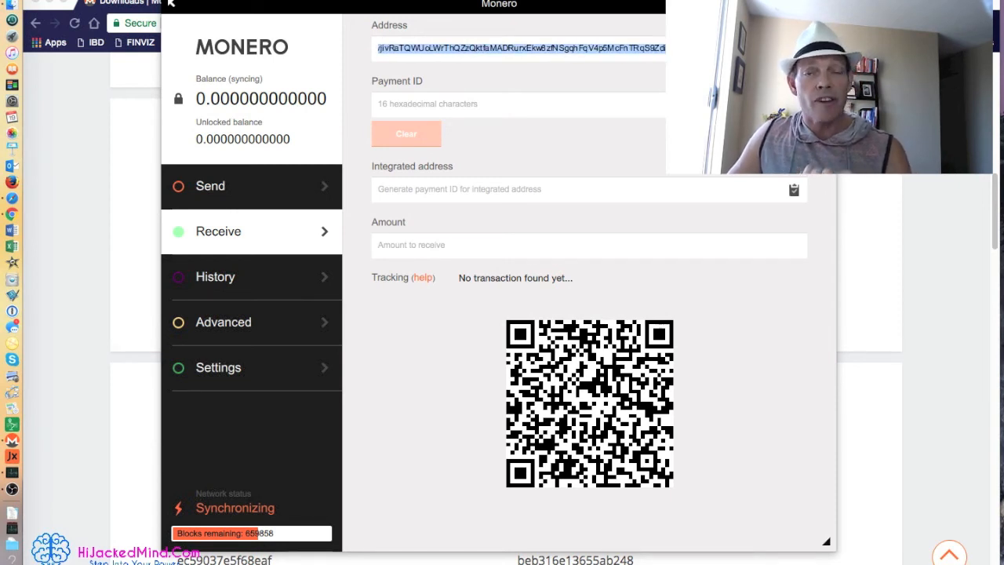
pyautogui.moveTo(304, 29)
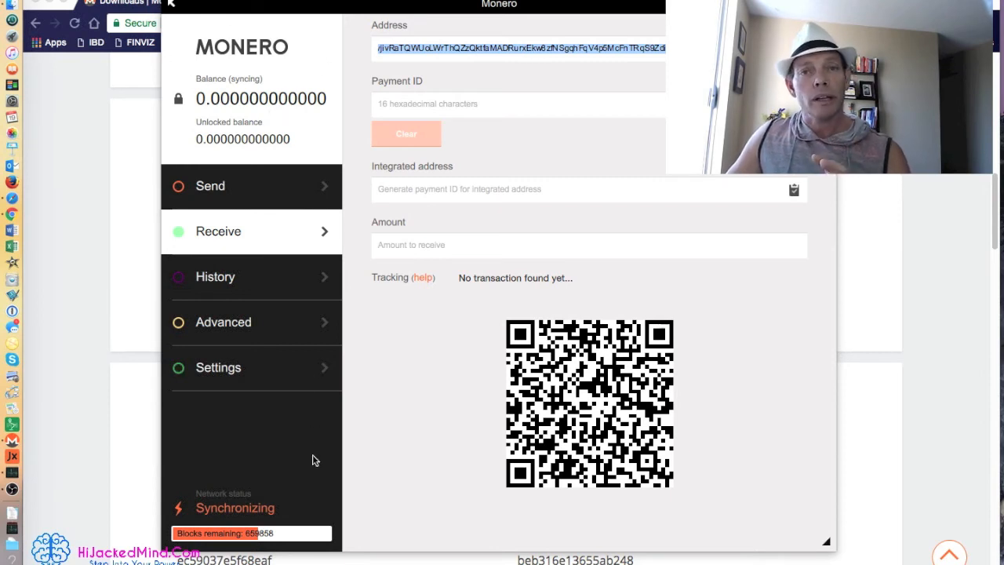
pyautogui.moveTo(333, 472)
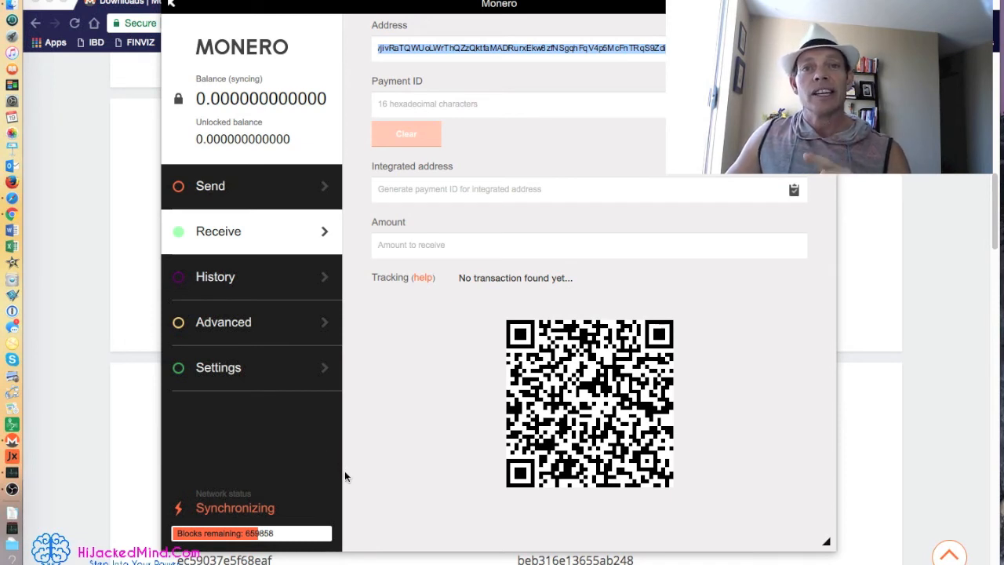
pyautogui.moveTo(298, 518)
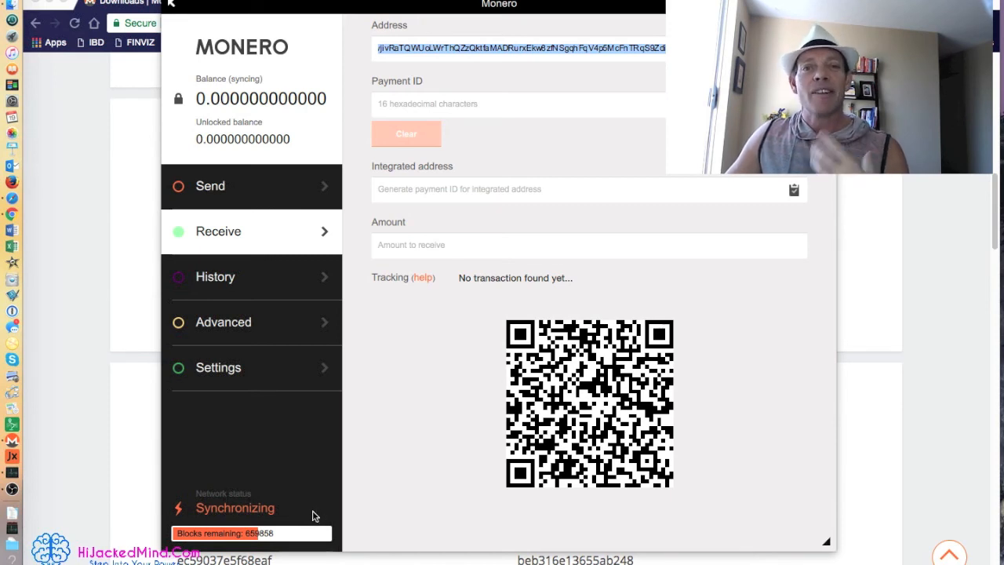
pyautogui.moveTo(395, 342)
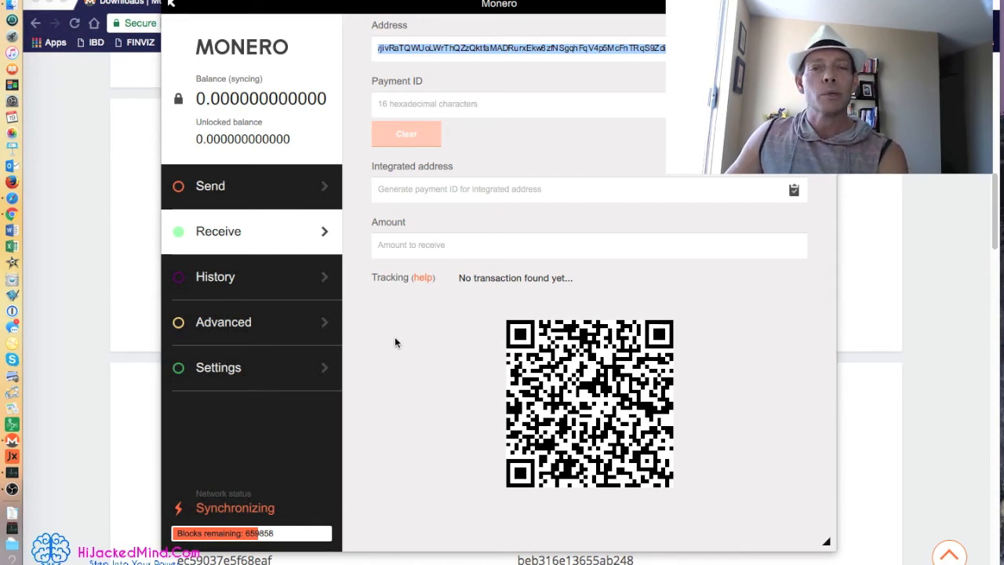
pyautogui.moveTo(404, 328)
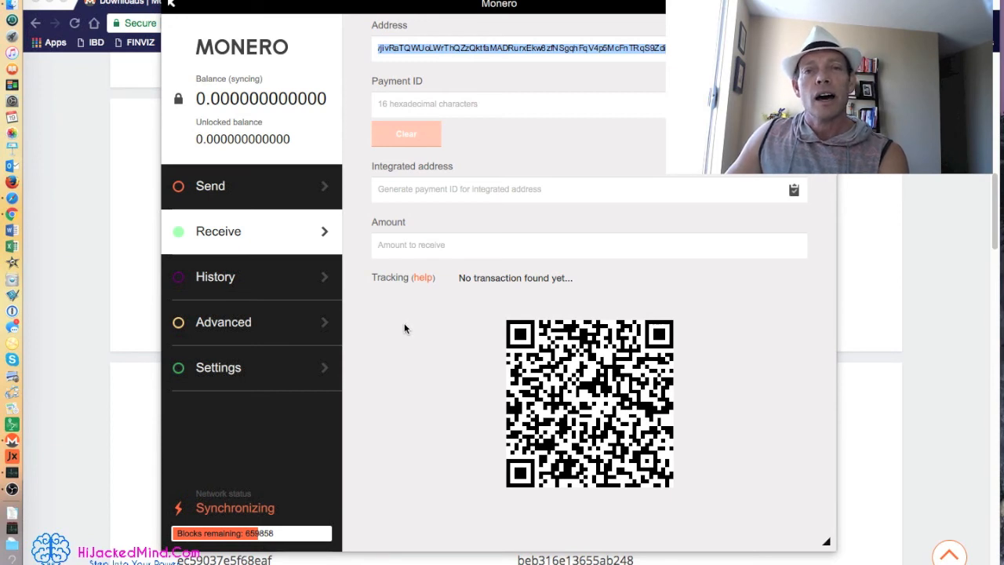
pyautogui.moveTo(451, 322)
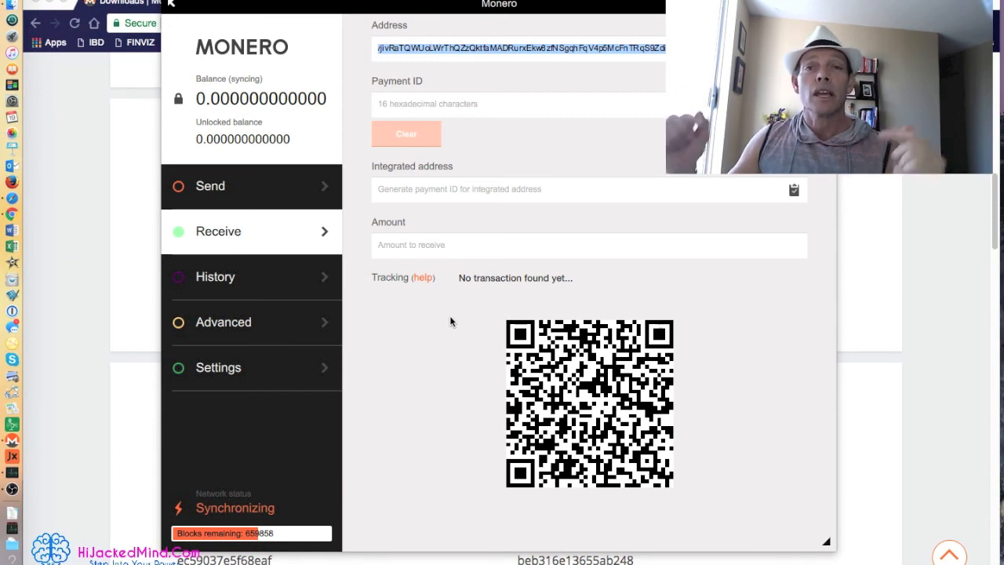
pyautogui.moveTo(484, 353)
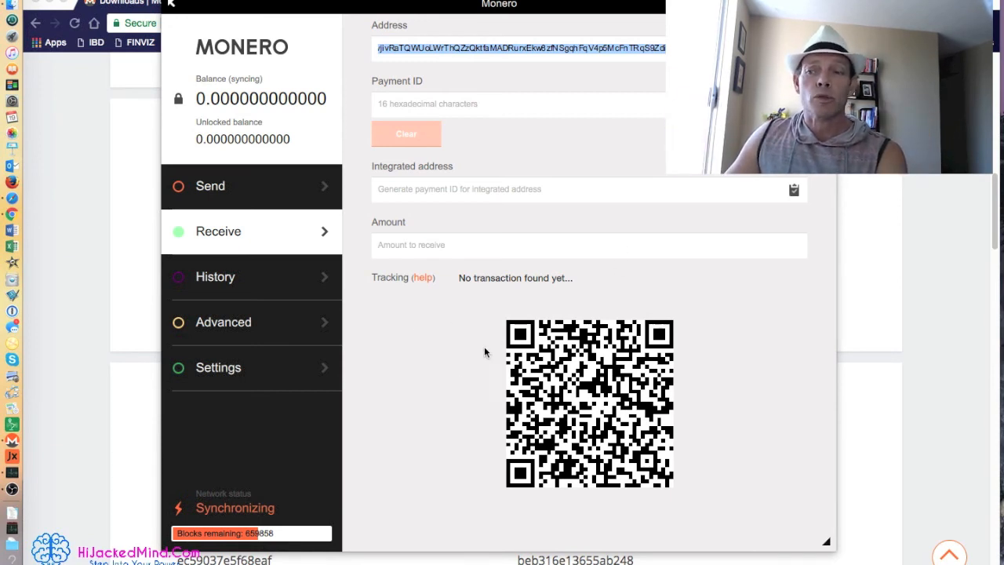